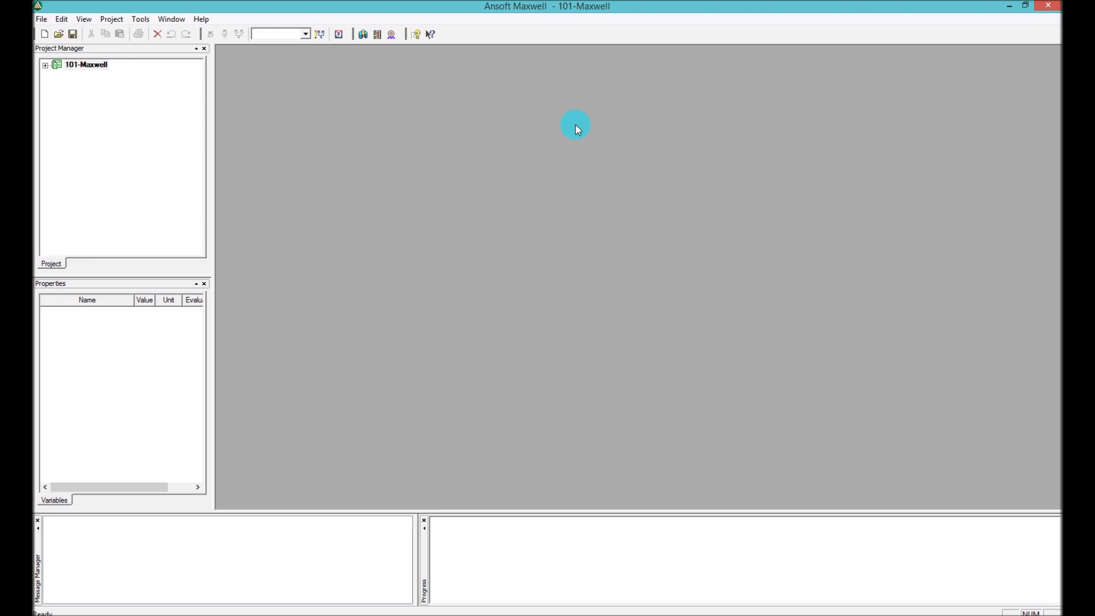
mouse_move(576, 143)
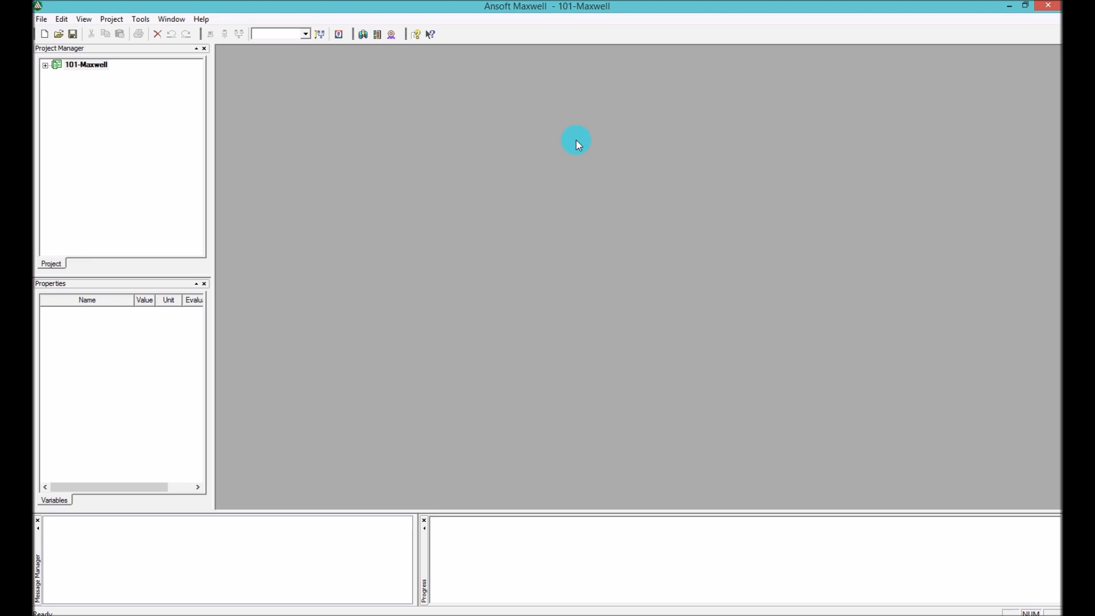
mouse_move(669, 105)
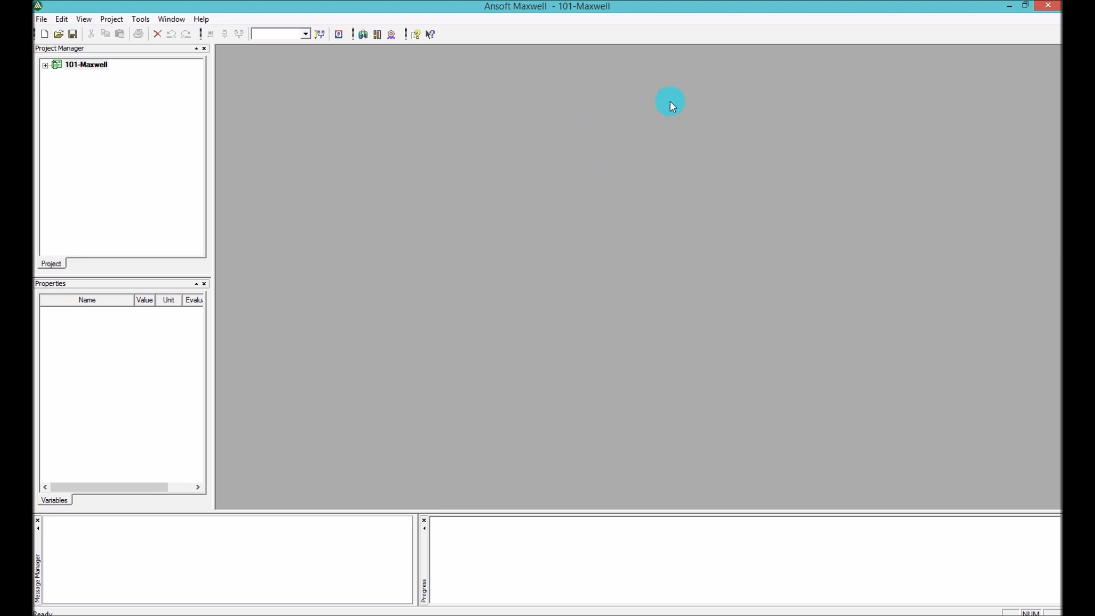
mouse_move(791, 175)
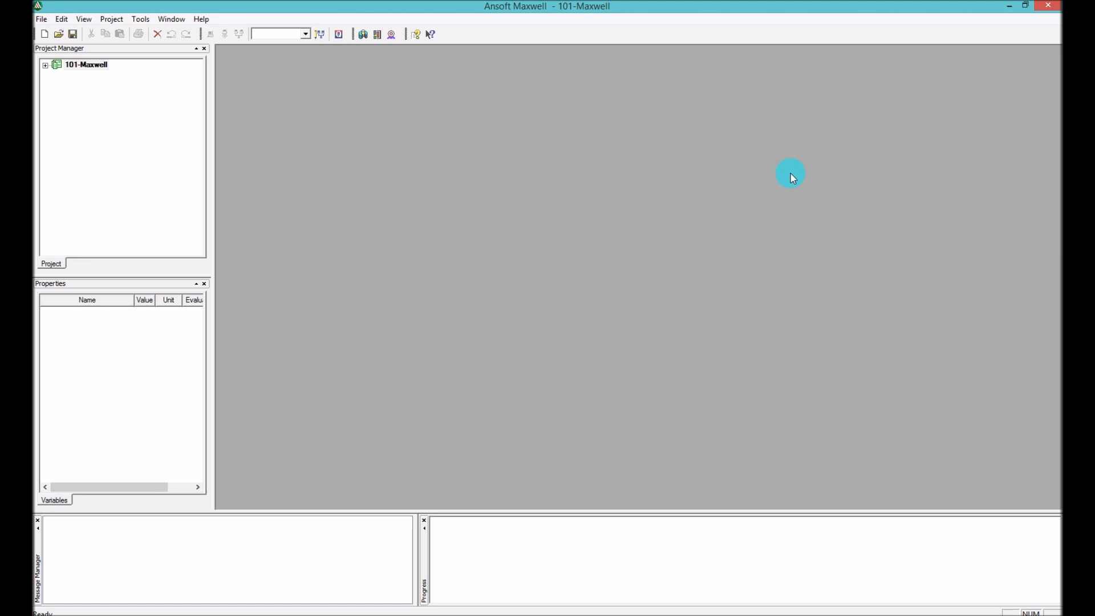
mouse_move(470, 272)
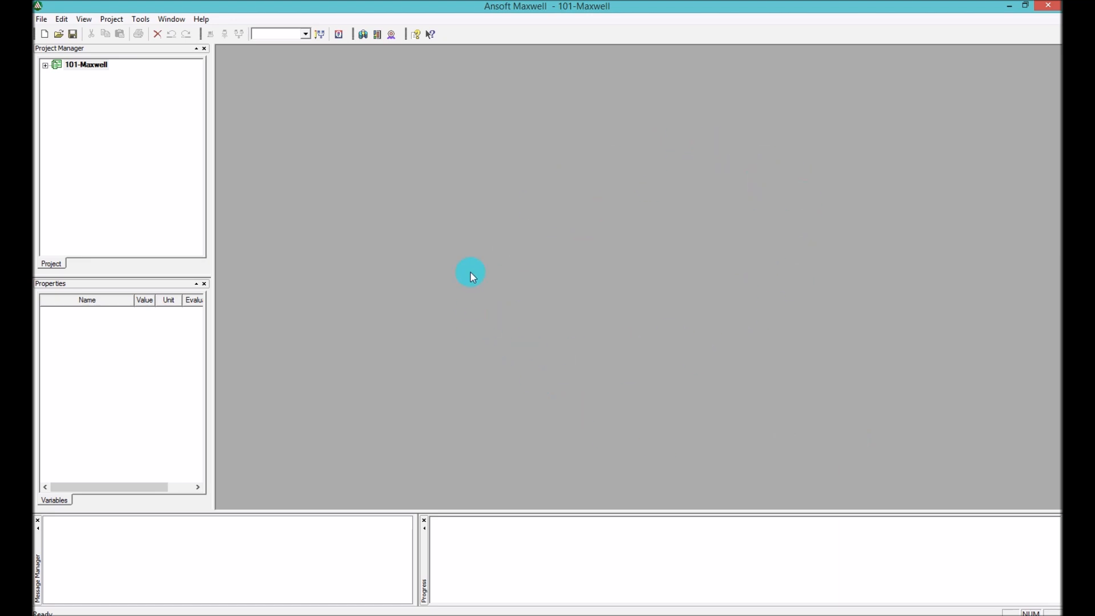
mouse_move(594, 272)
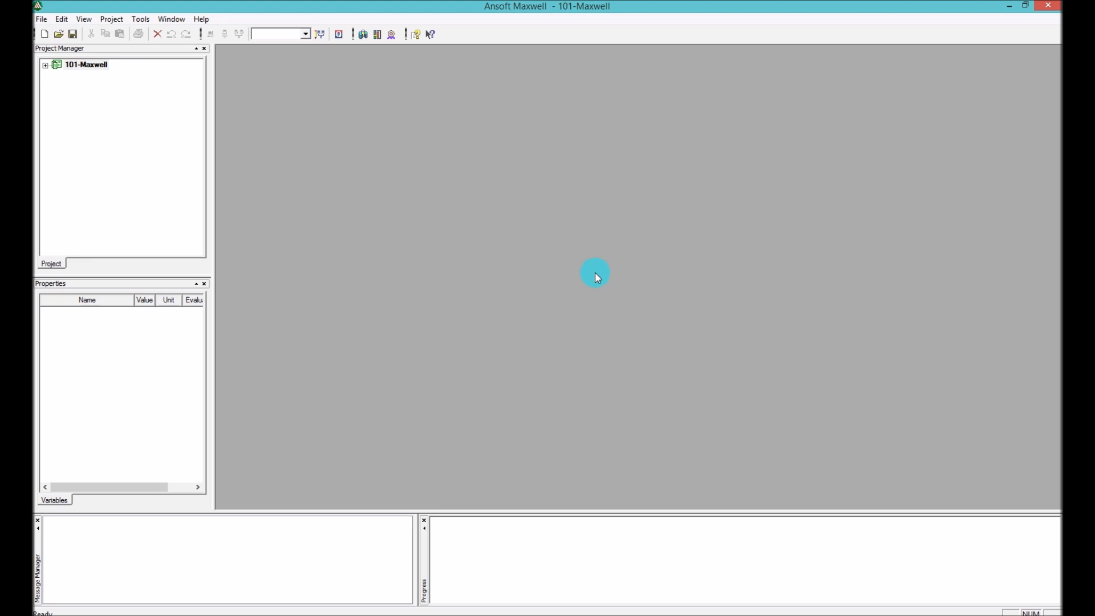
mouse_move(127, 115)
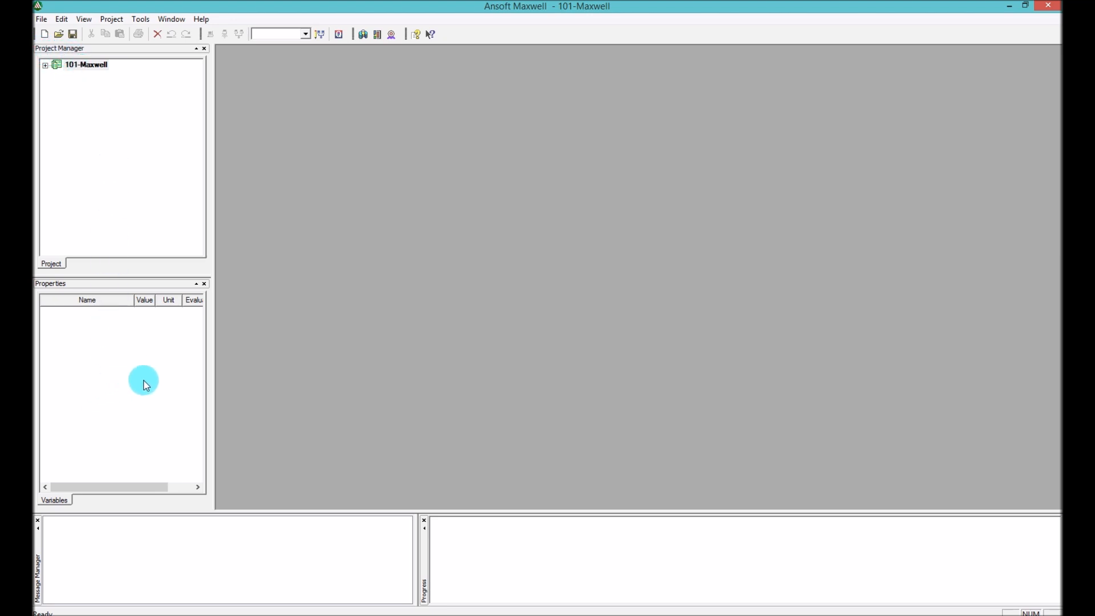
mouse_move(116, 421)
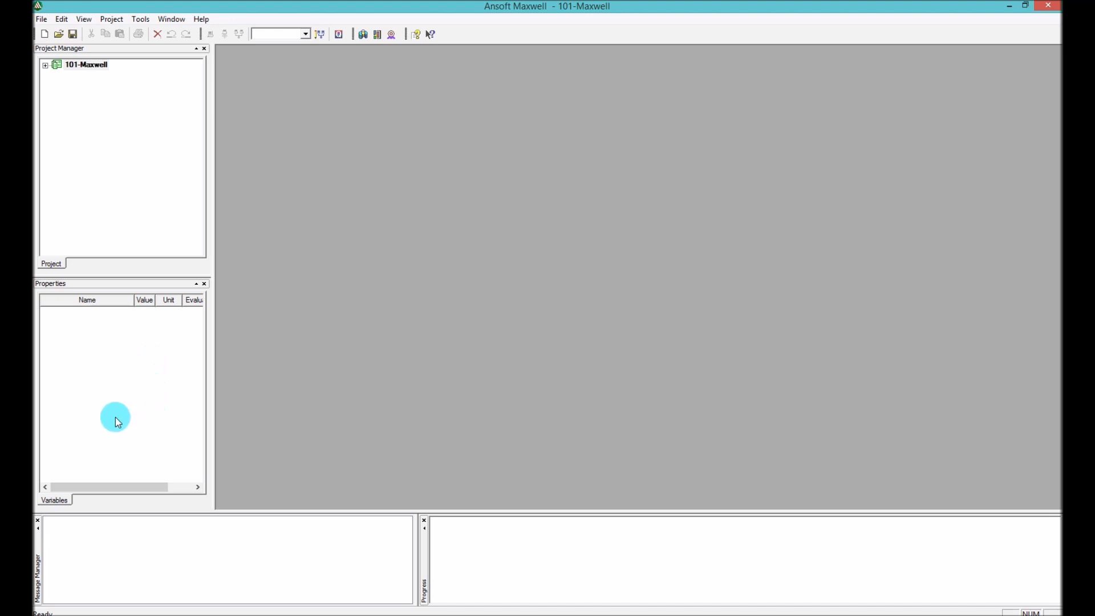
mouse_move(122, 414)
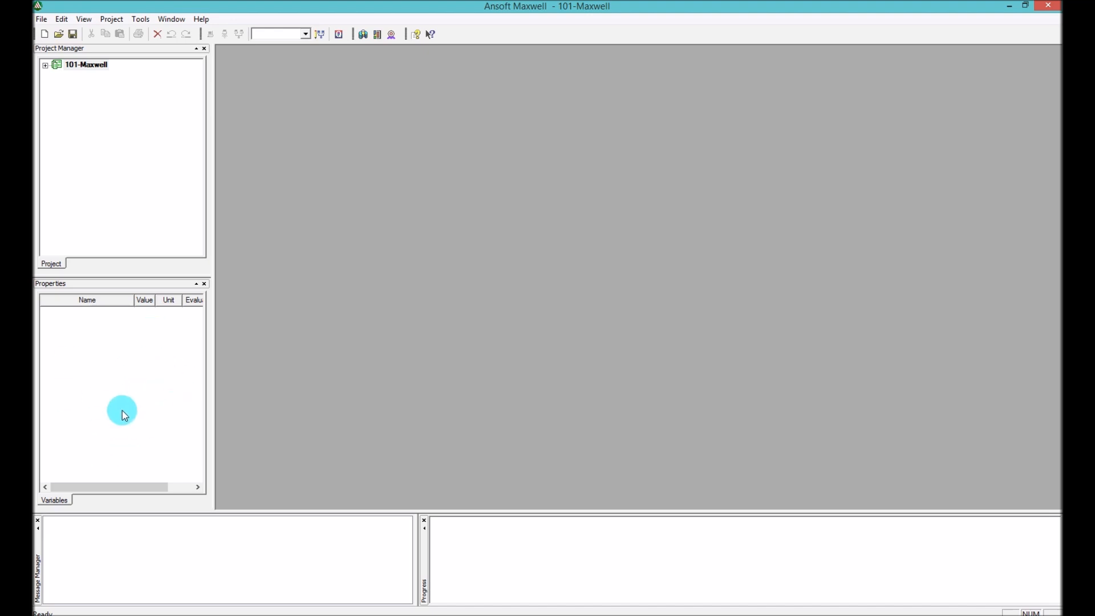
mouse_move(171, 337)
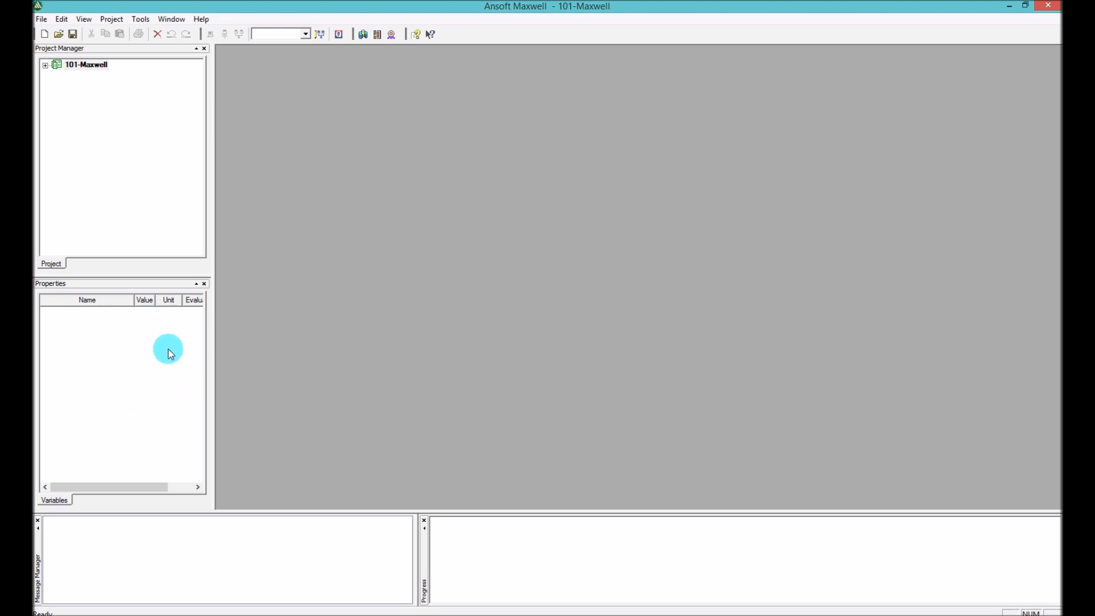
mouse_move(113, 338)
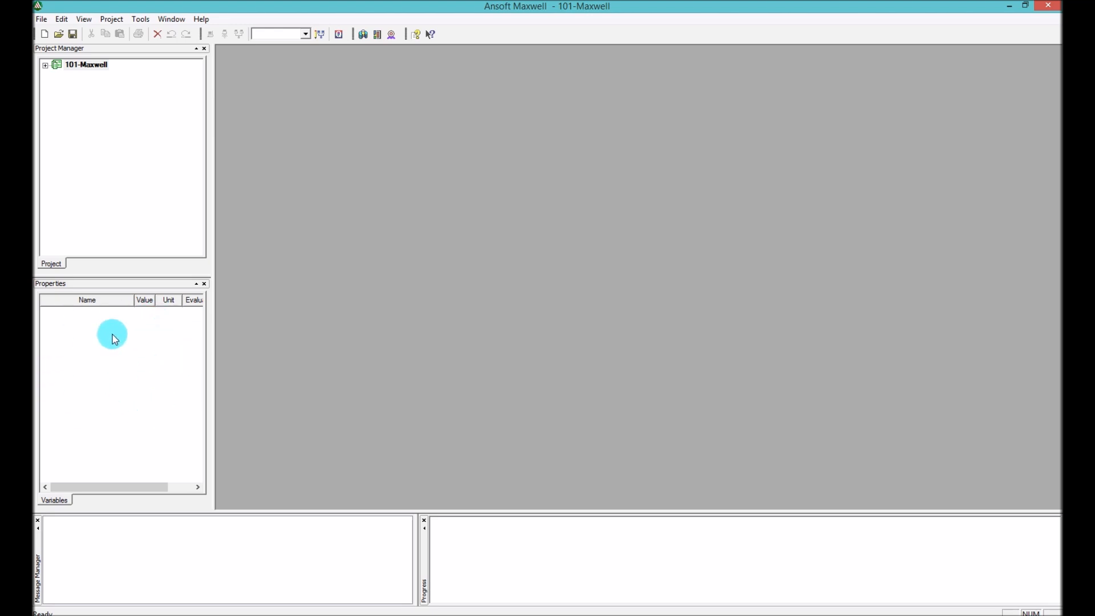
mouse_move(76, 377)
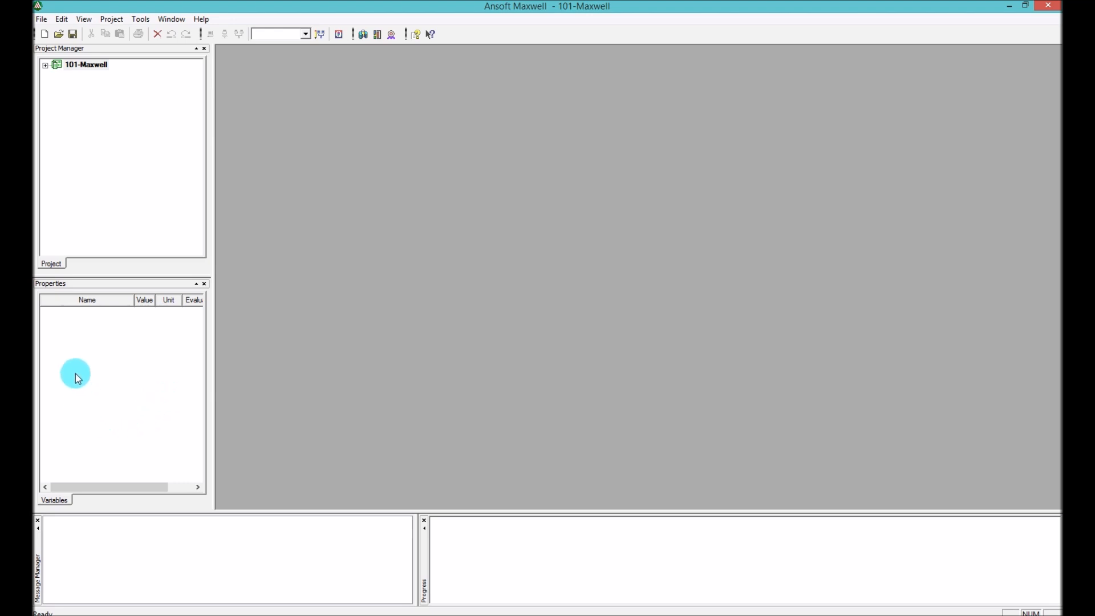
mouse_move(178, 351)
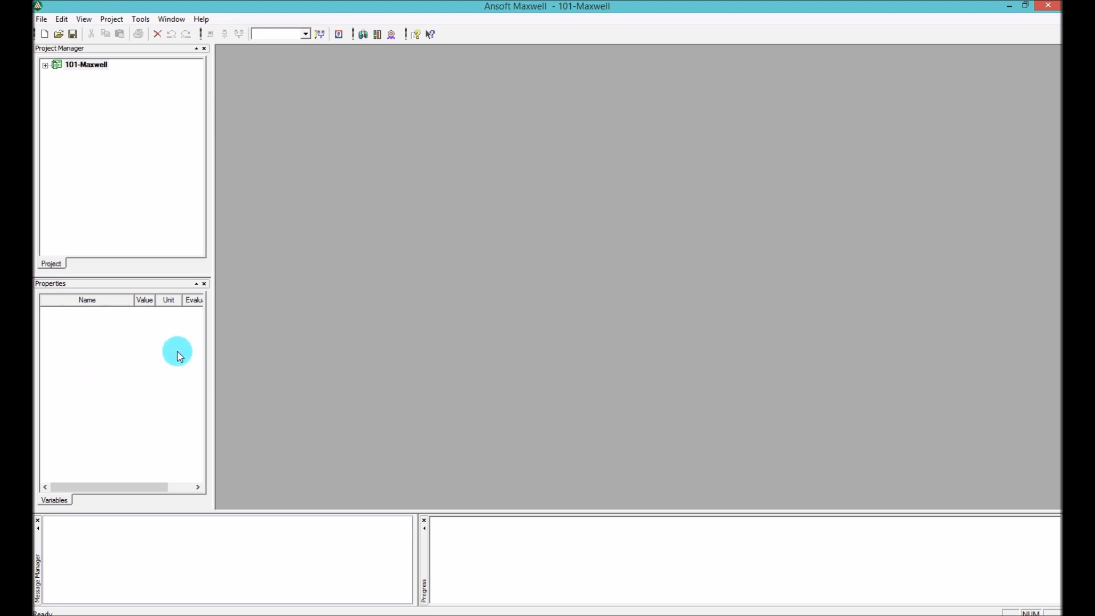
mouse_move(88, 361)
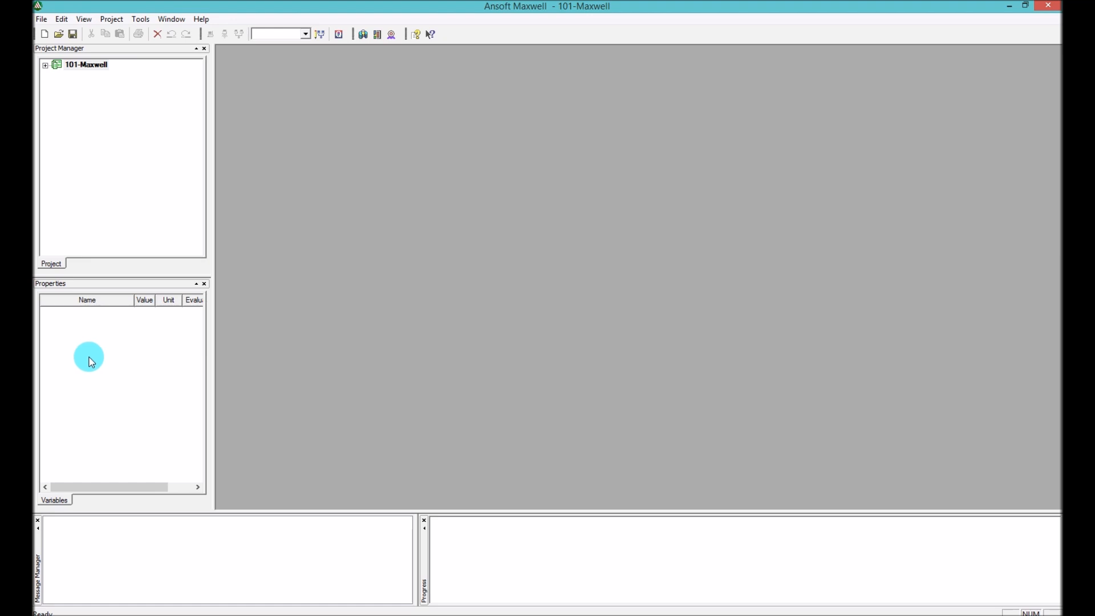
mouse_move(154, 386)
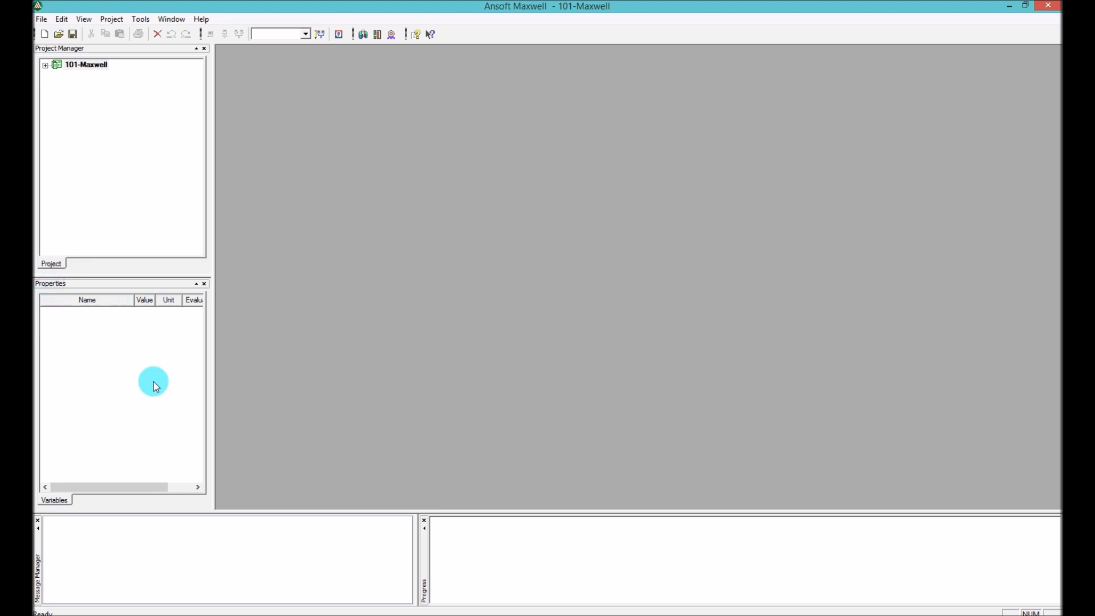
mouse_move(104, 429)
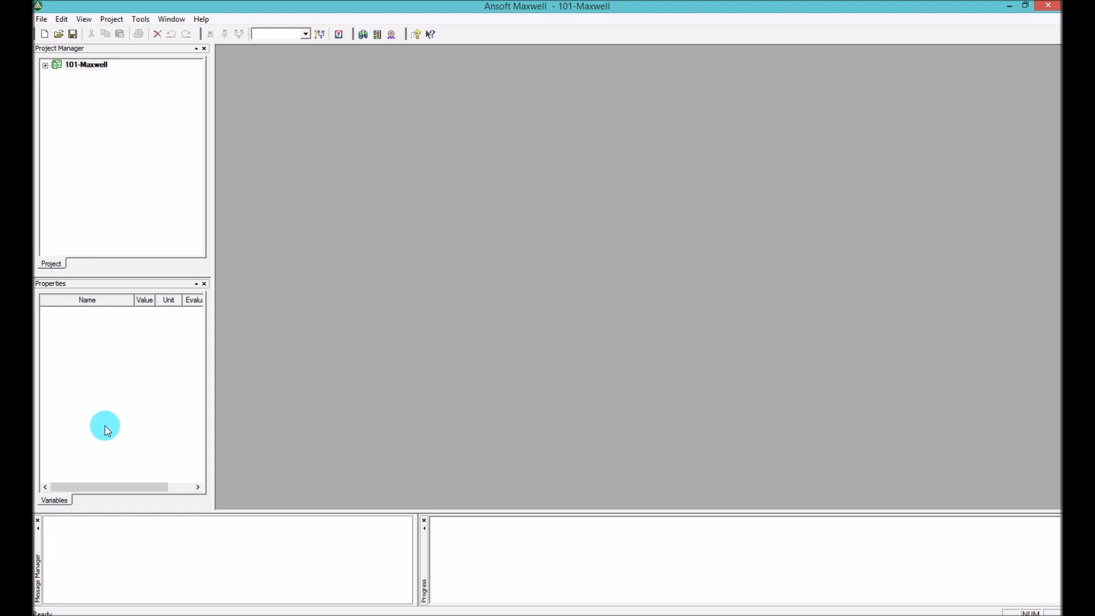
mouse_move(80, 143)
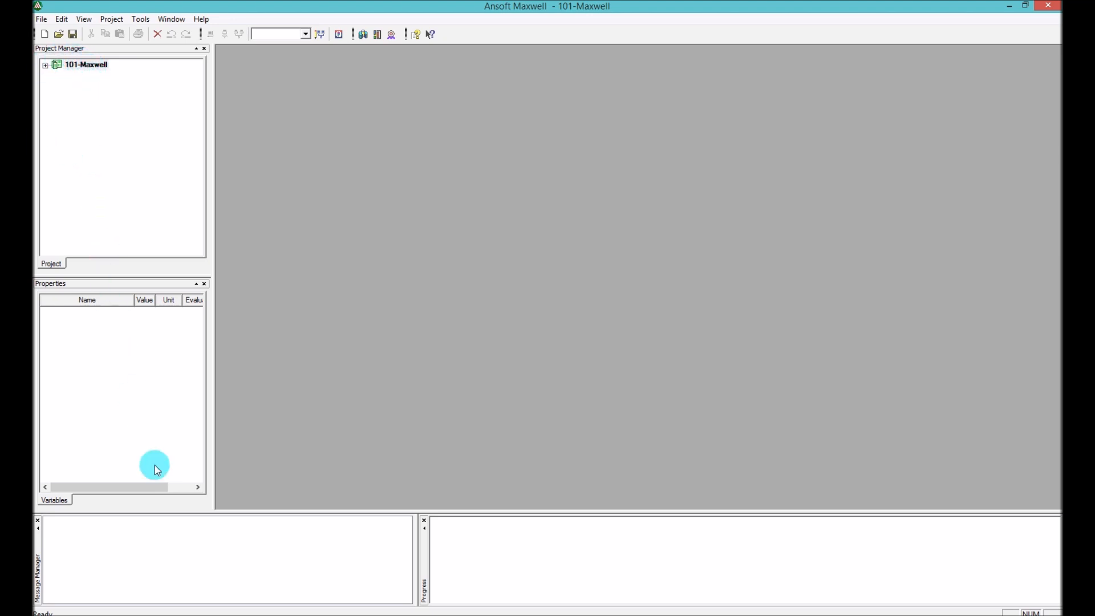
mouse_move(152, 536)
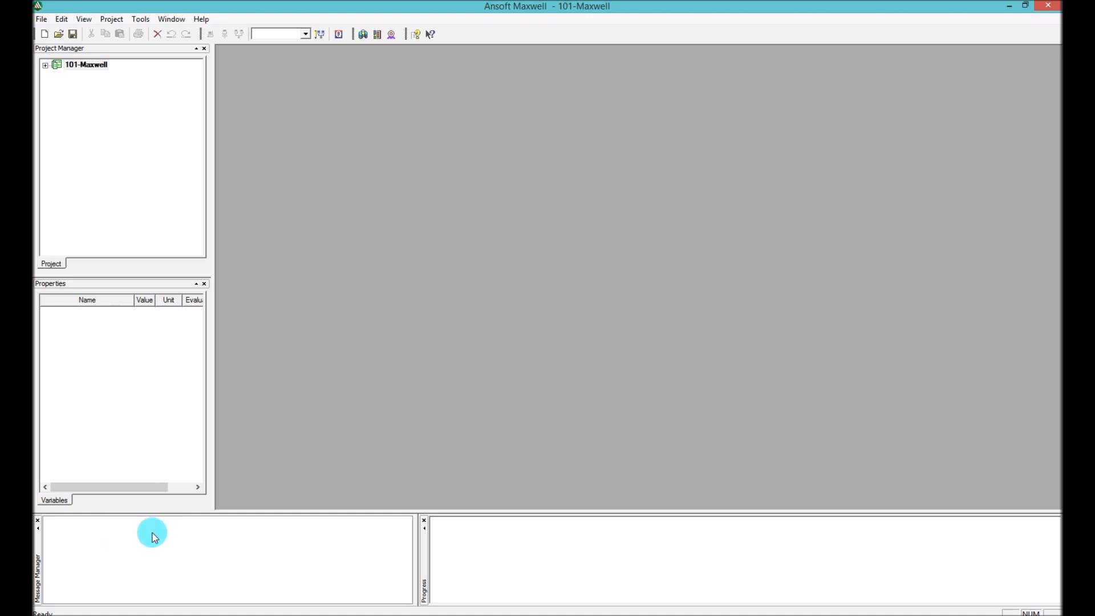
mouse_move(156, 538)
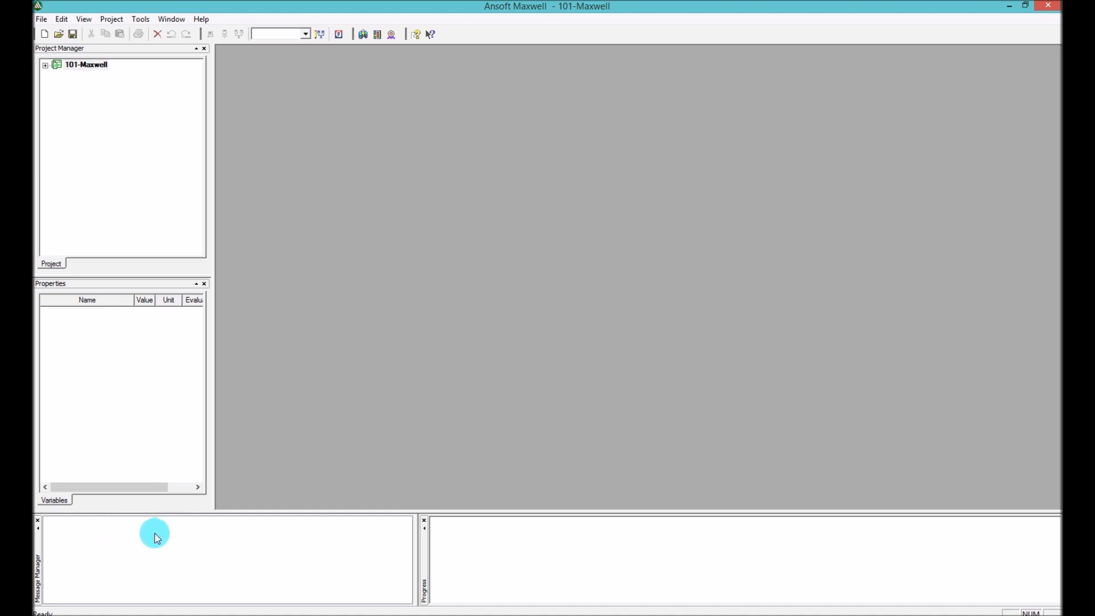
mouse_move(198, 534)
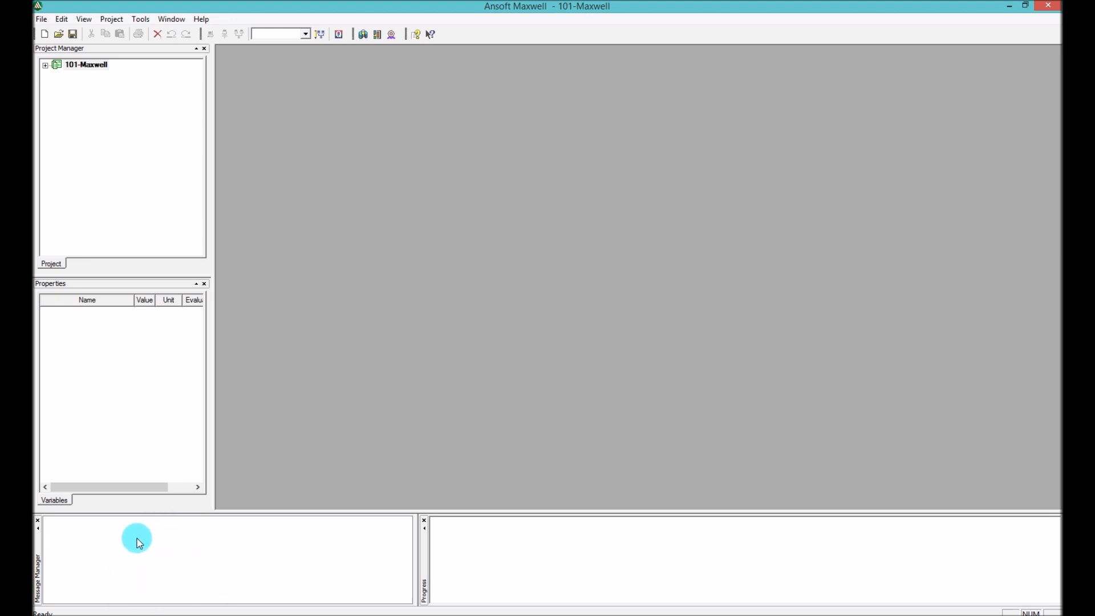
mouse_move(143, 559)
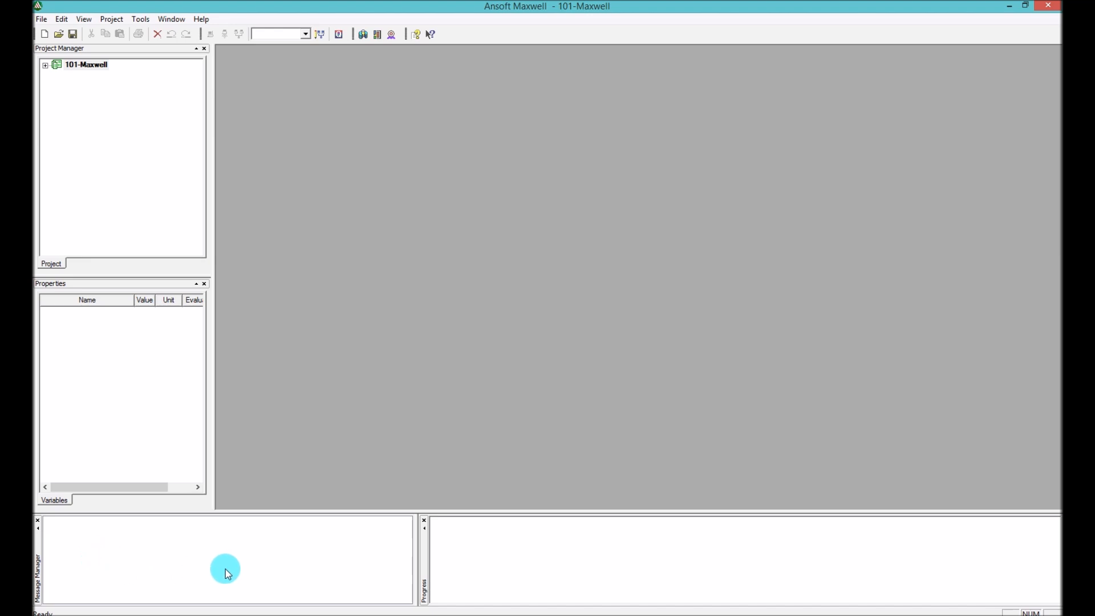
mouse_move(173, 545)
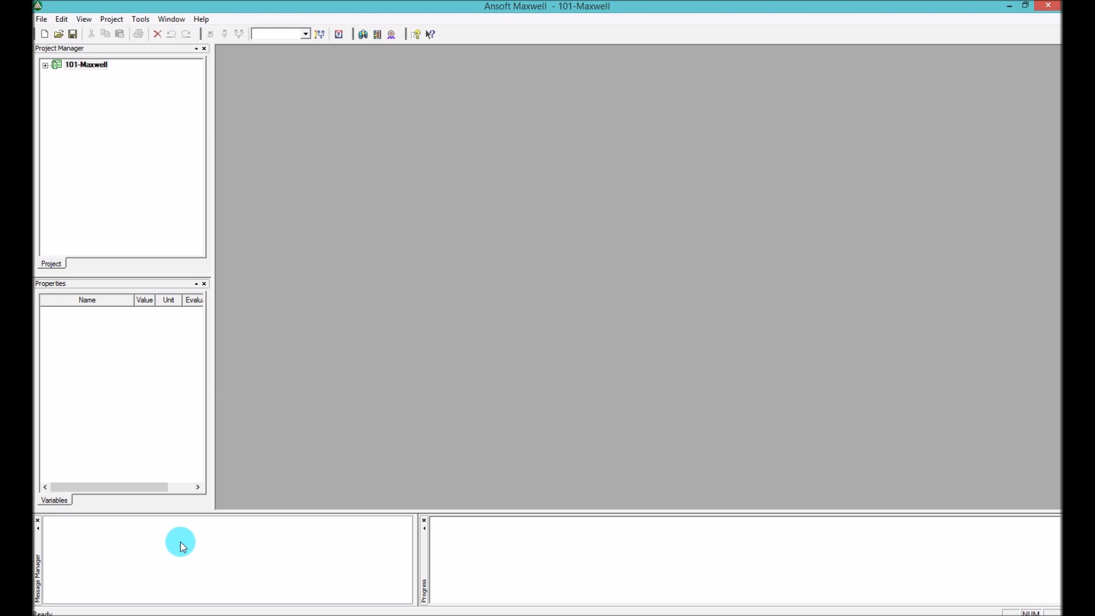
mouse_move(226, 572)
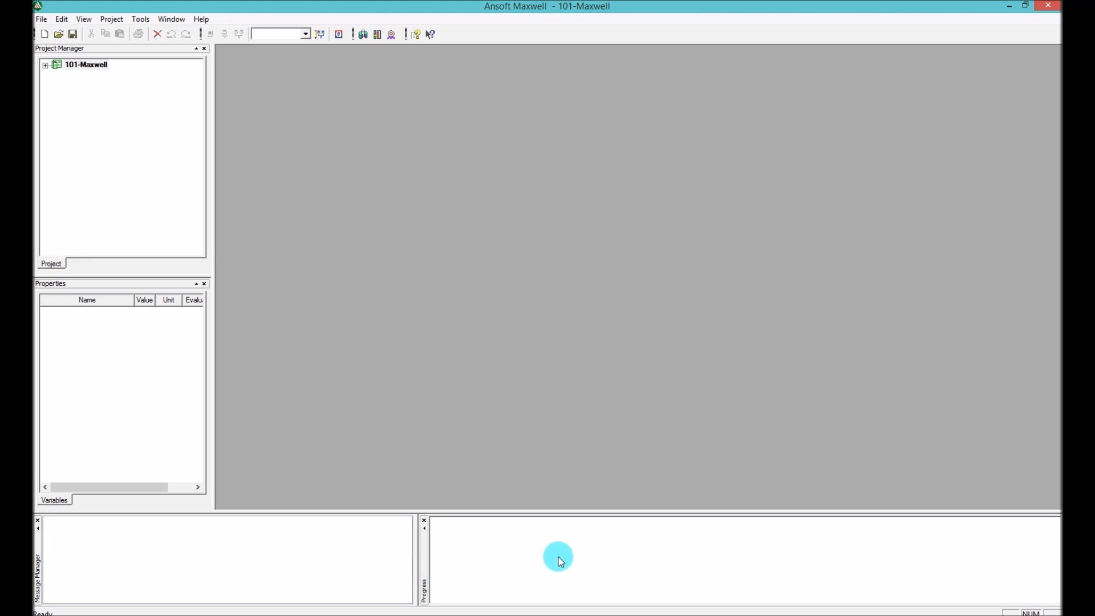
mouse_move(640, 560)
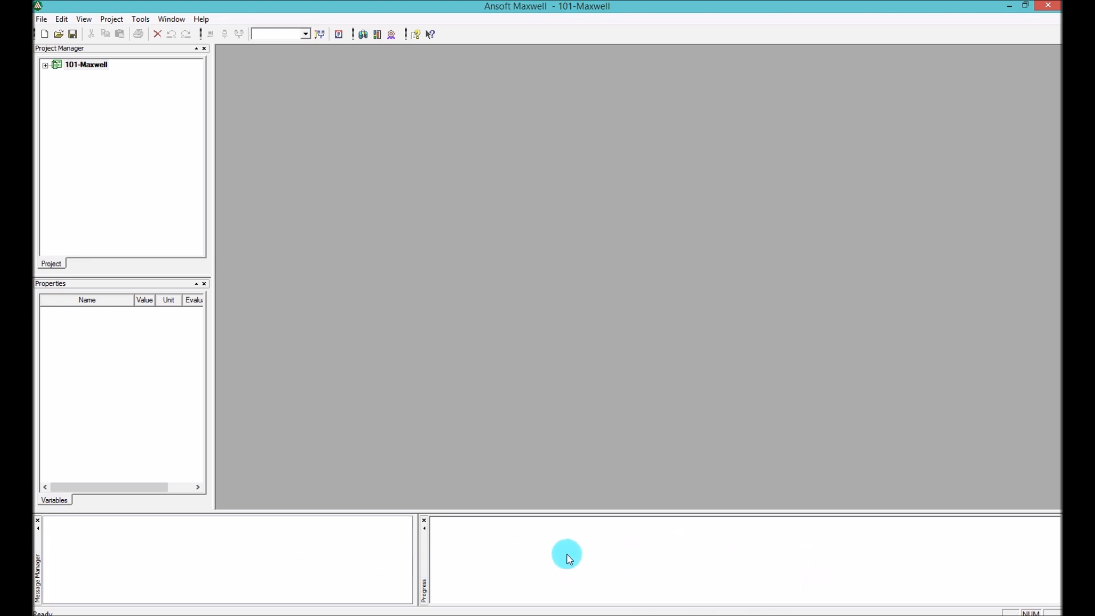
mouse_move(544, 548)
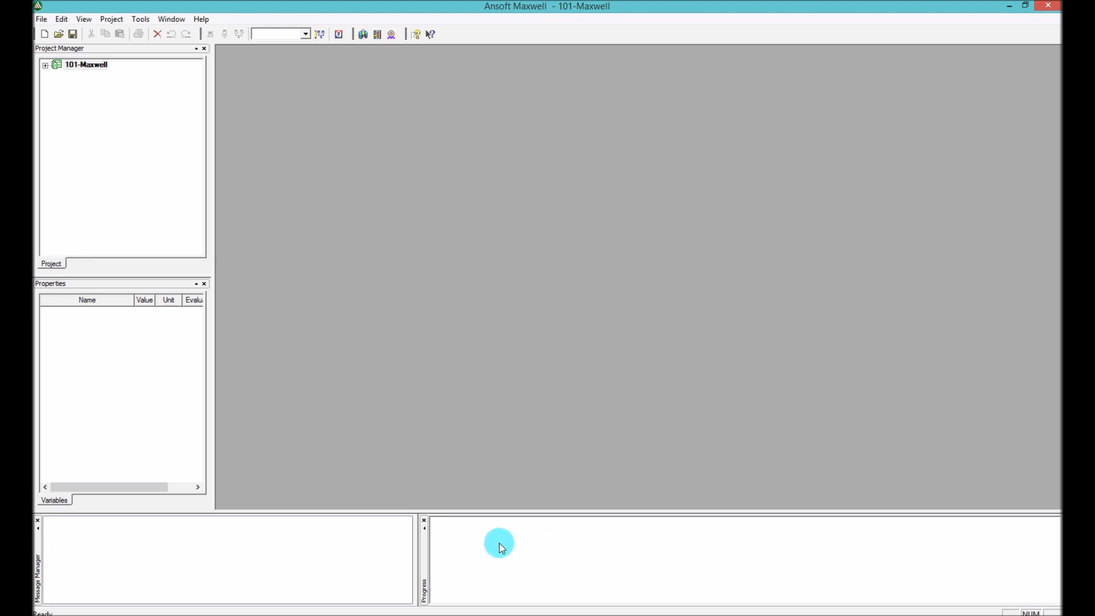
mouse_move(881, 545)
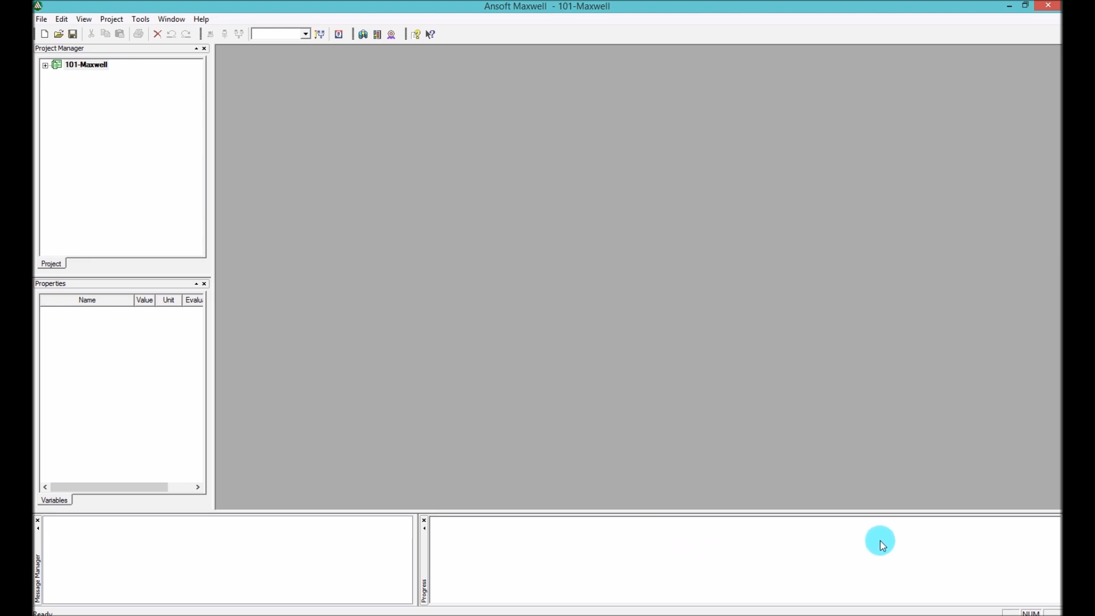
mouse_move(536, 567)
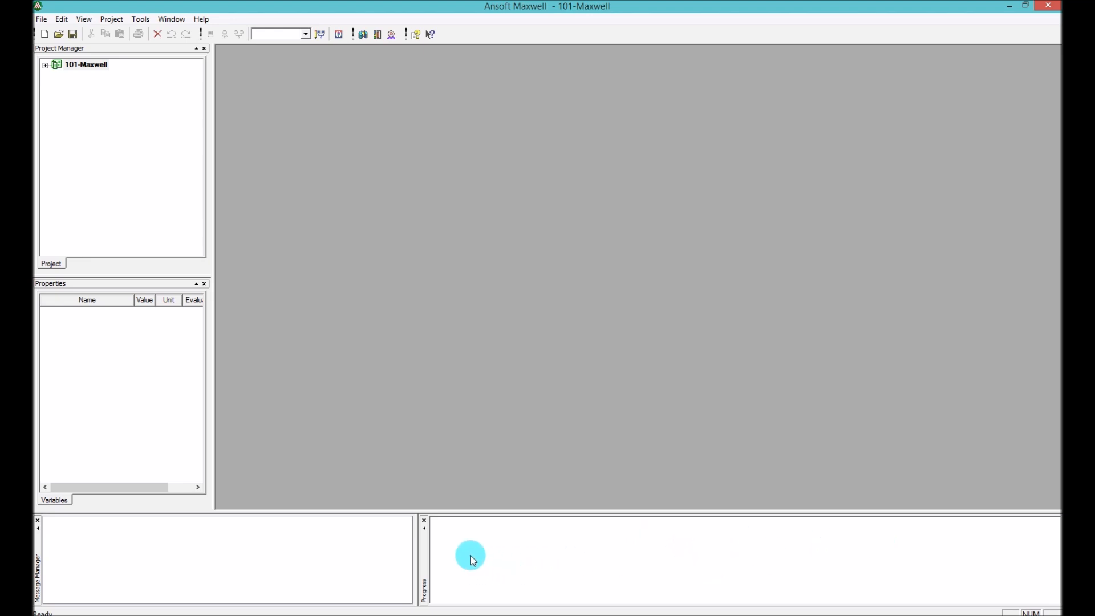
mouse_move(464, 546)
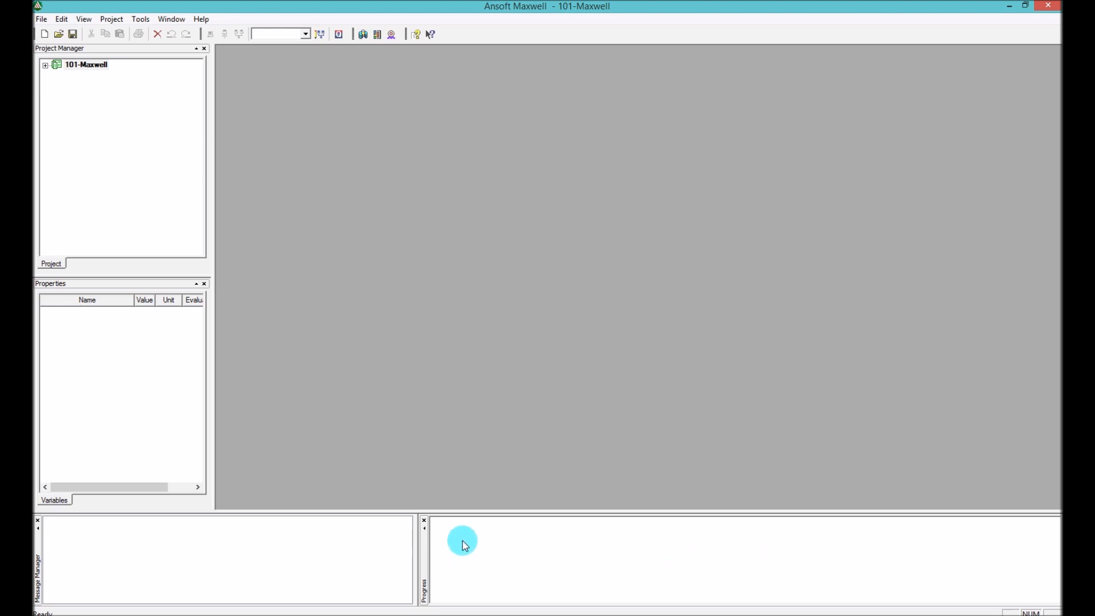
mouse_move(730, 583)
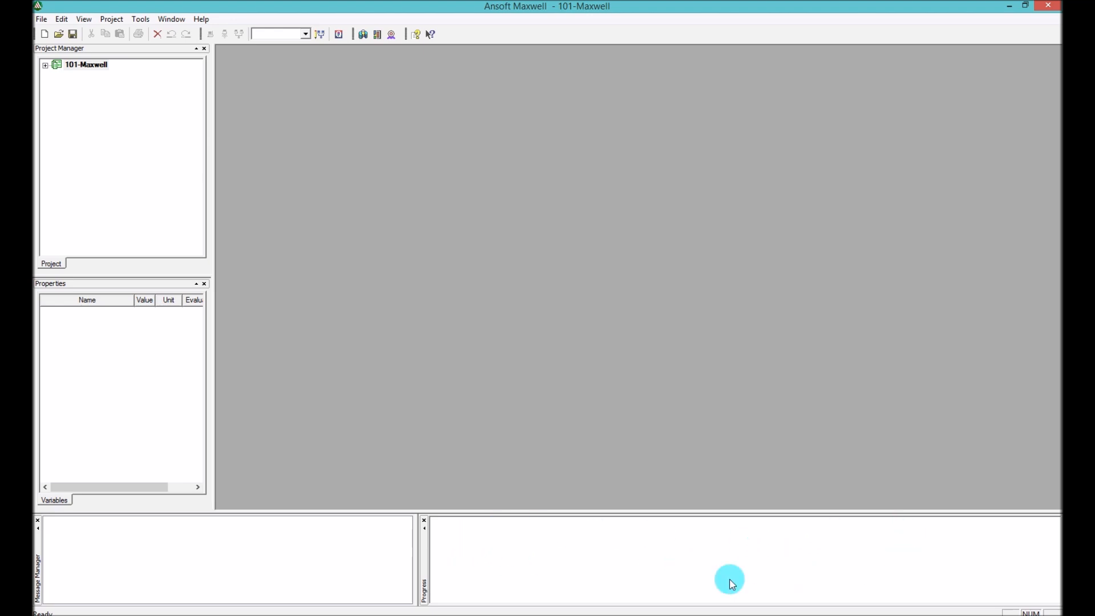
mouse_move(477, 571)
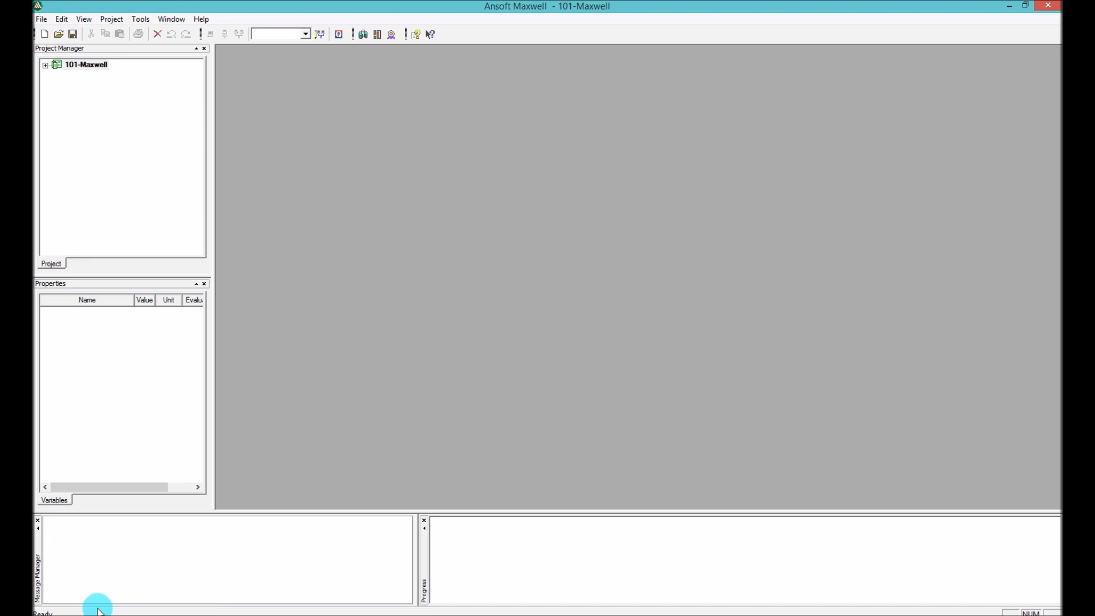
mouse_move(106, 611)
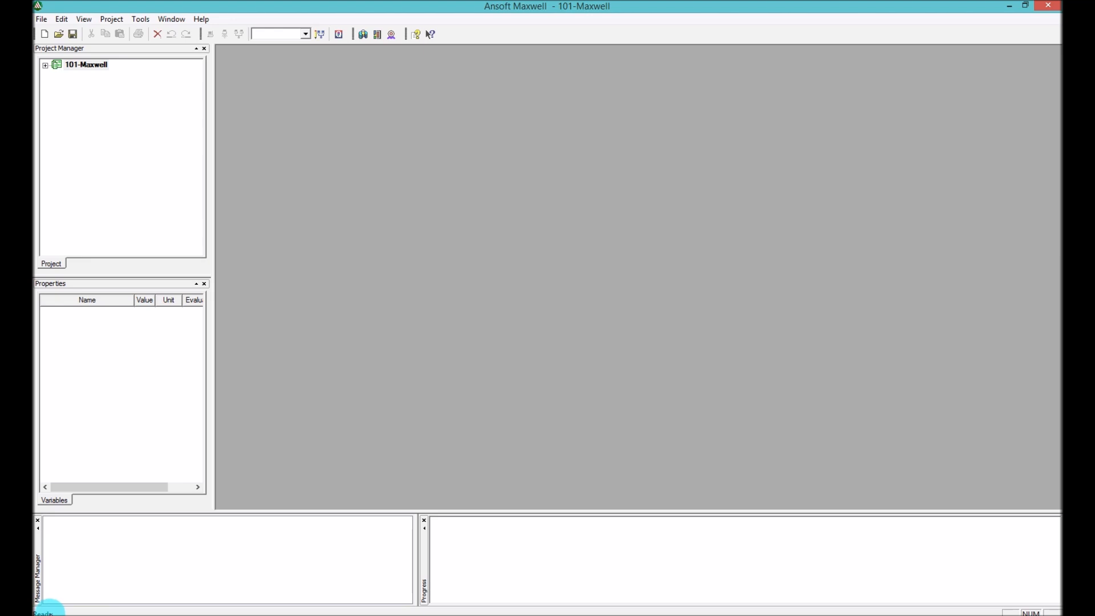
mouse_move(166, 591)
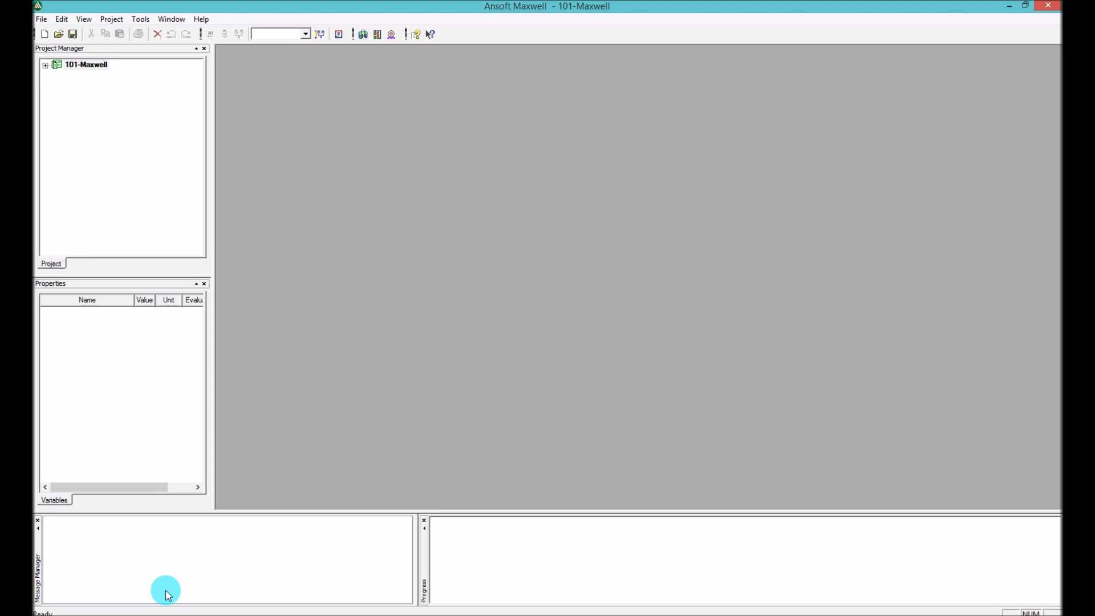
mouse_move(333, 592)
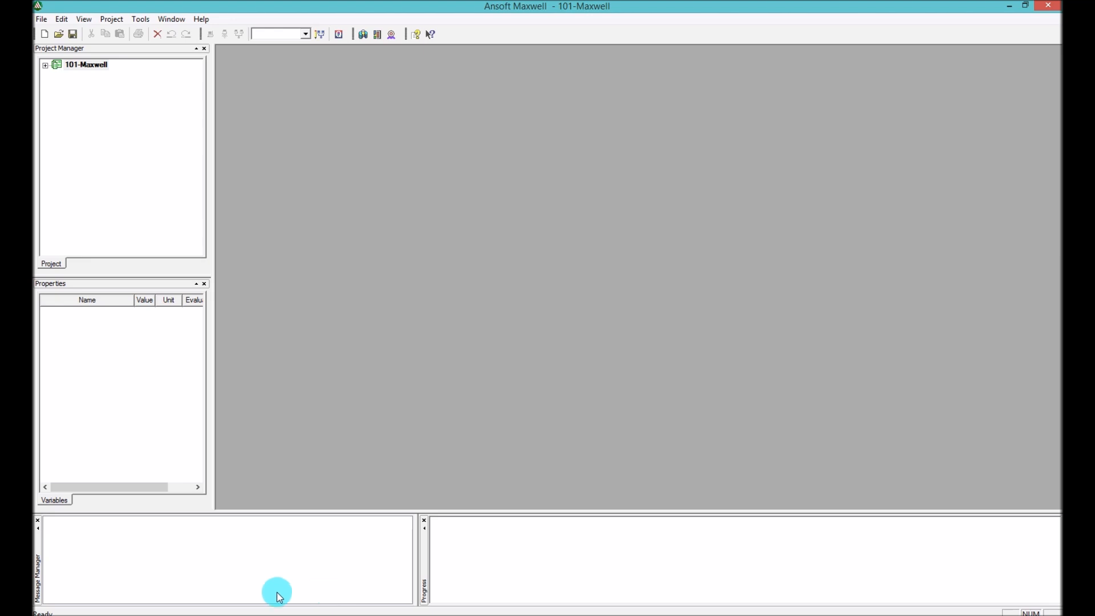
mouse_move(79, 613)
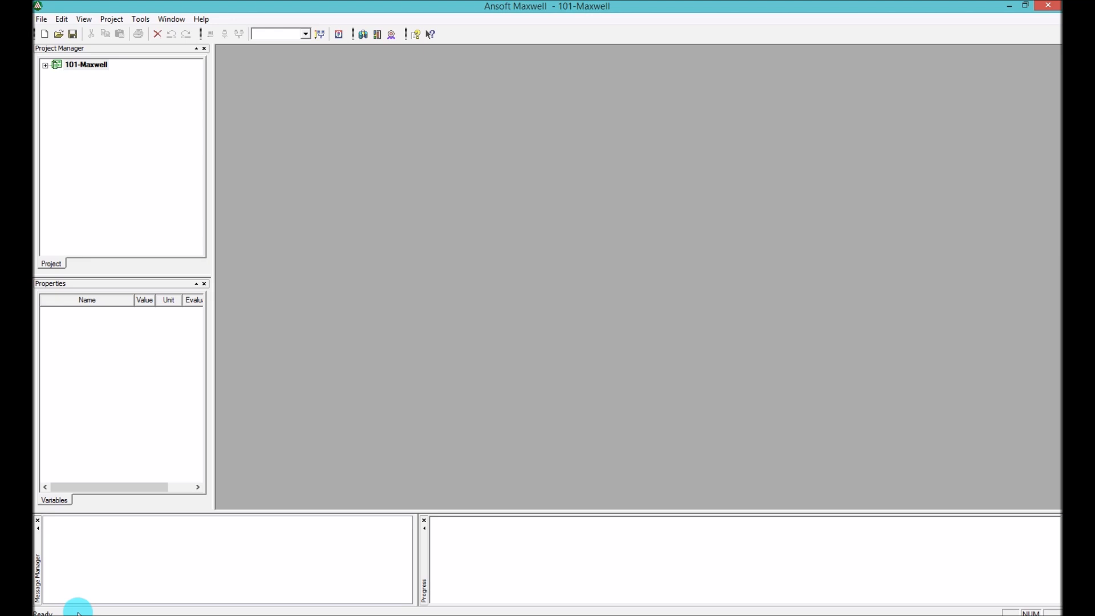
mouse_move(86, 608)
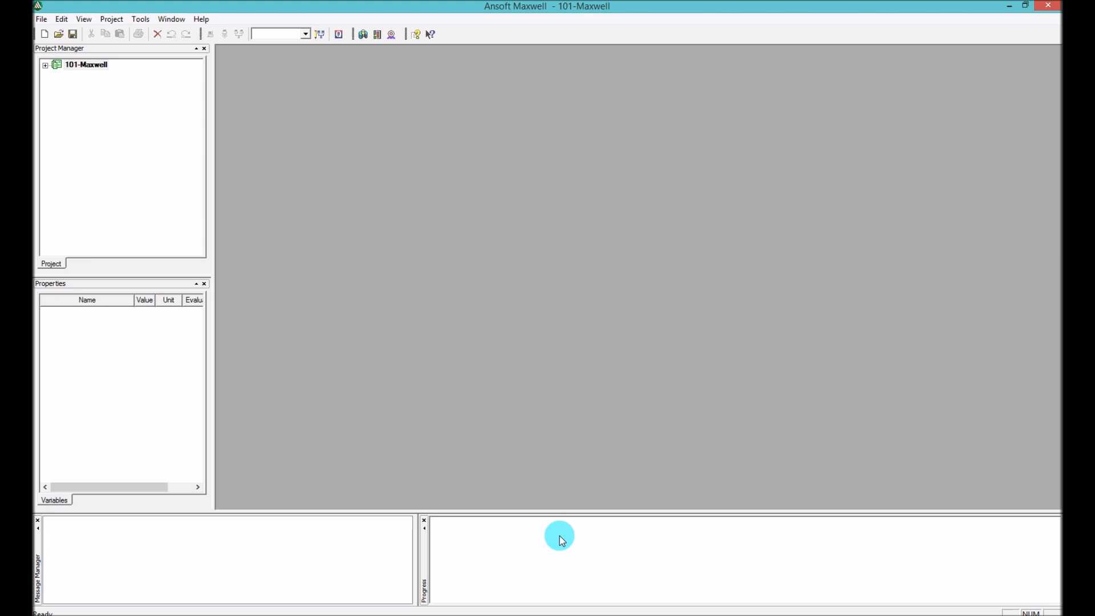
mouse_move(617, 551)
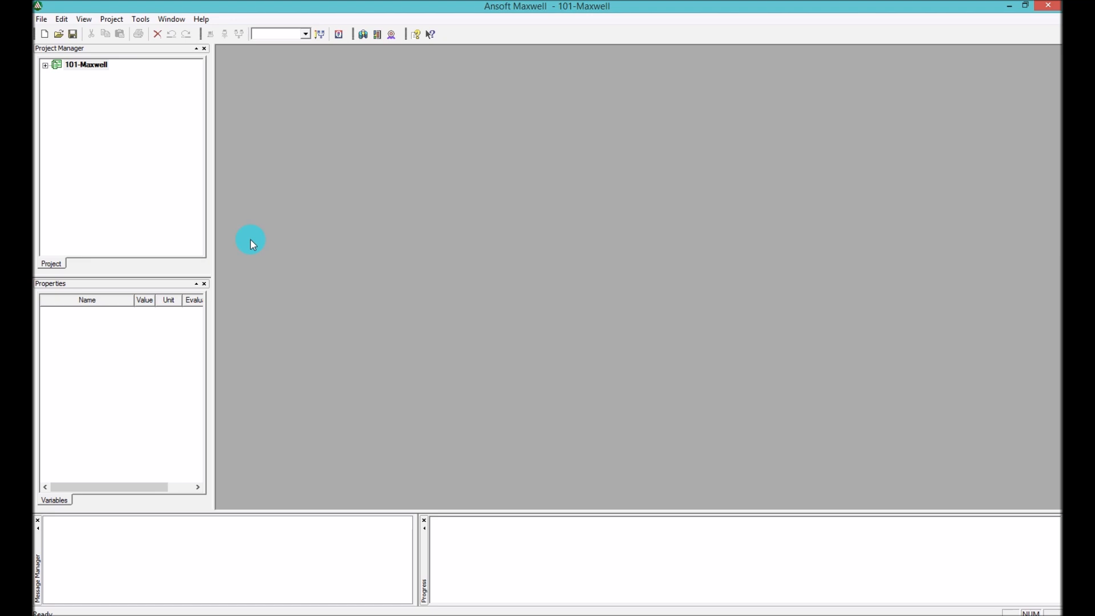
mouse_move(454, 538)
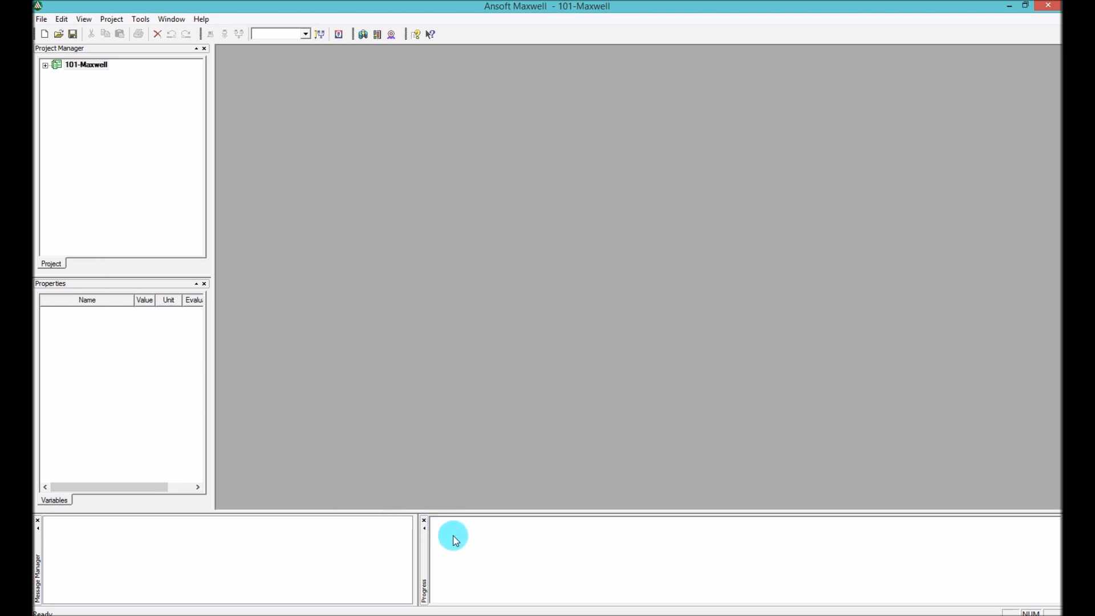
mouse_move(451, 529)
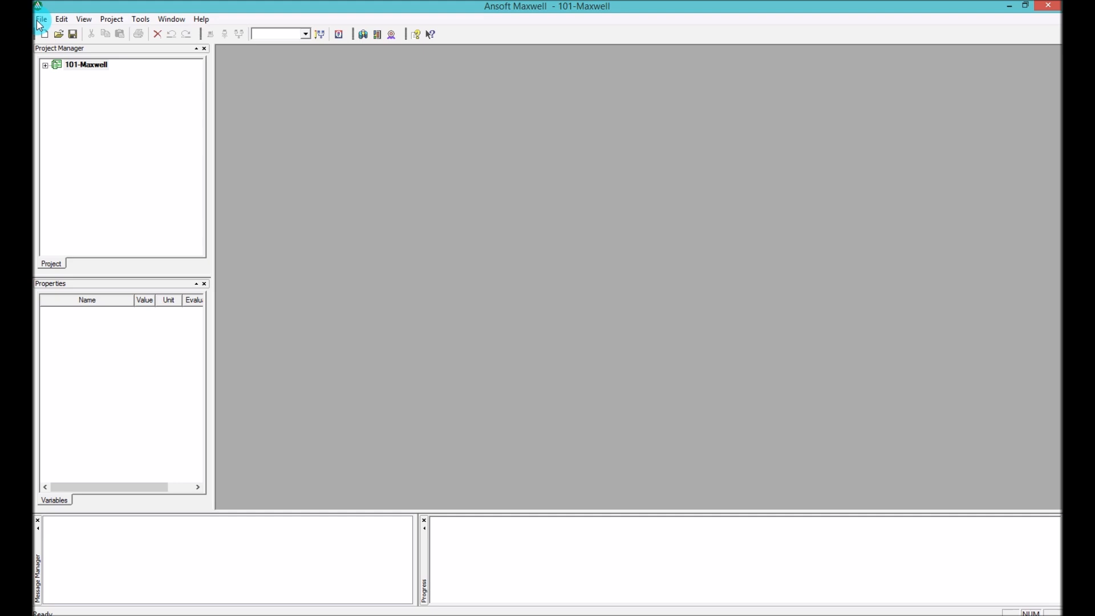
mouse_move(61, 18)
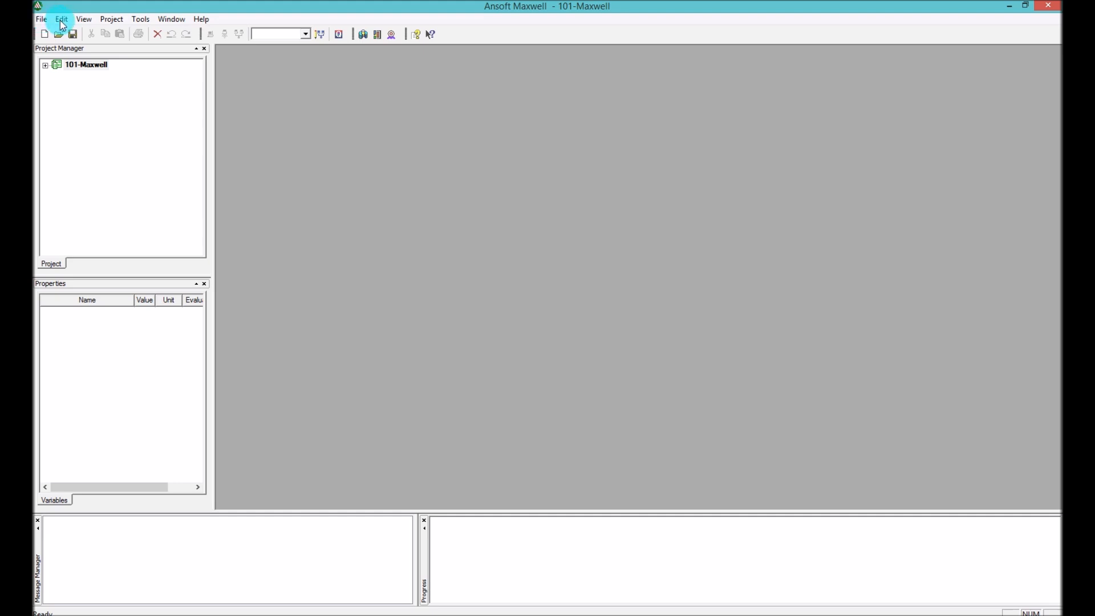
mouse_move(139, 19)
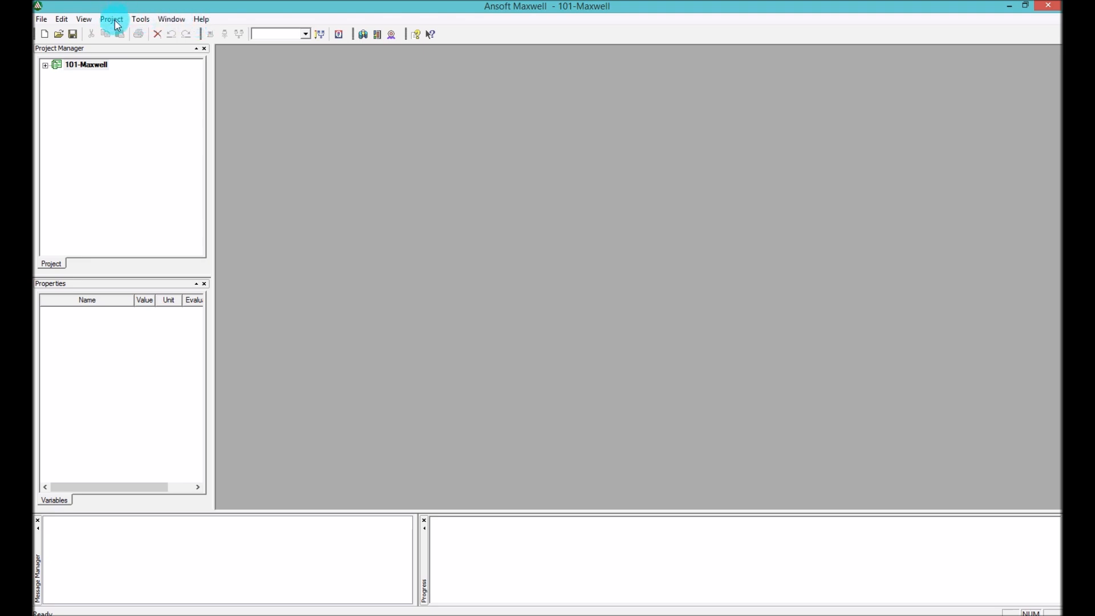
mouse_move(110, 25)
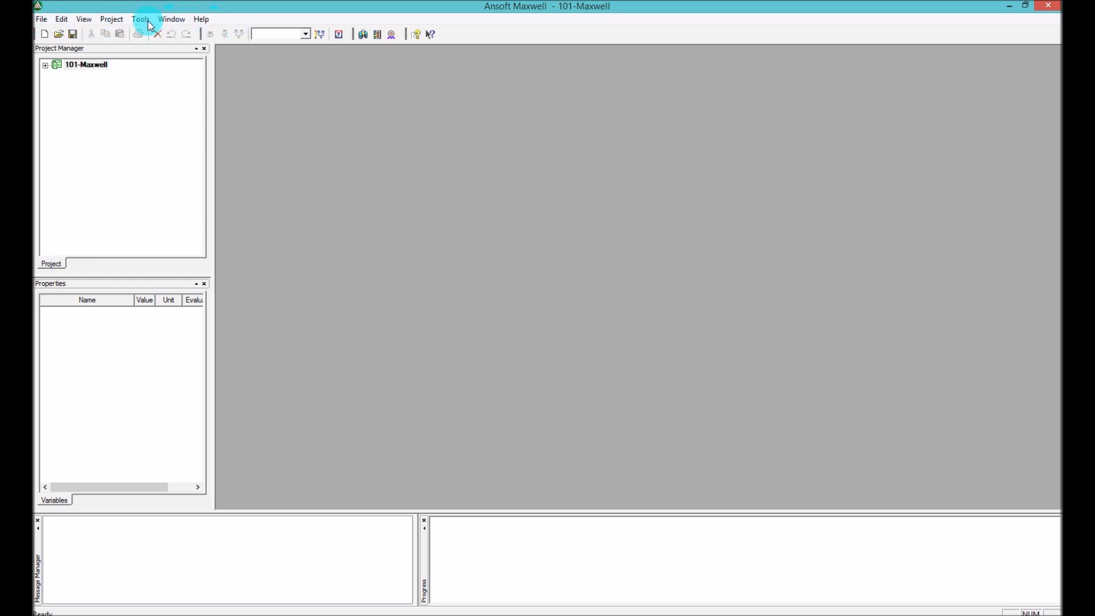
mouse_move(171, 19)
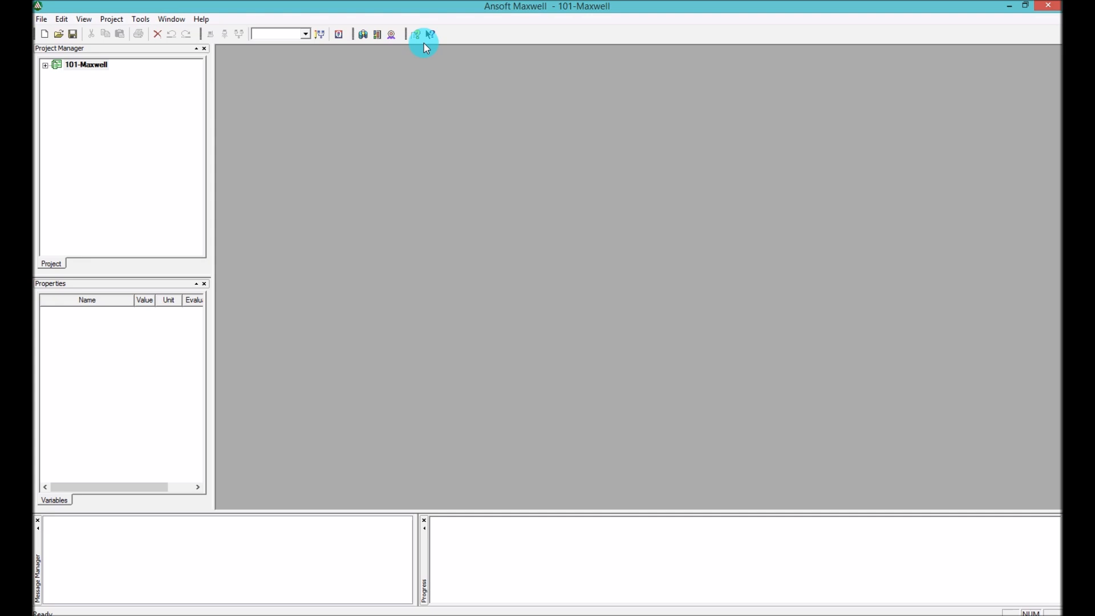
mouse_move(460, 37)
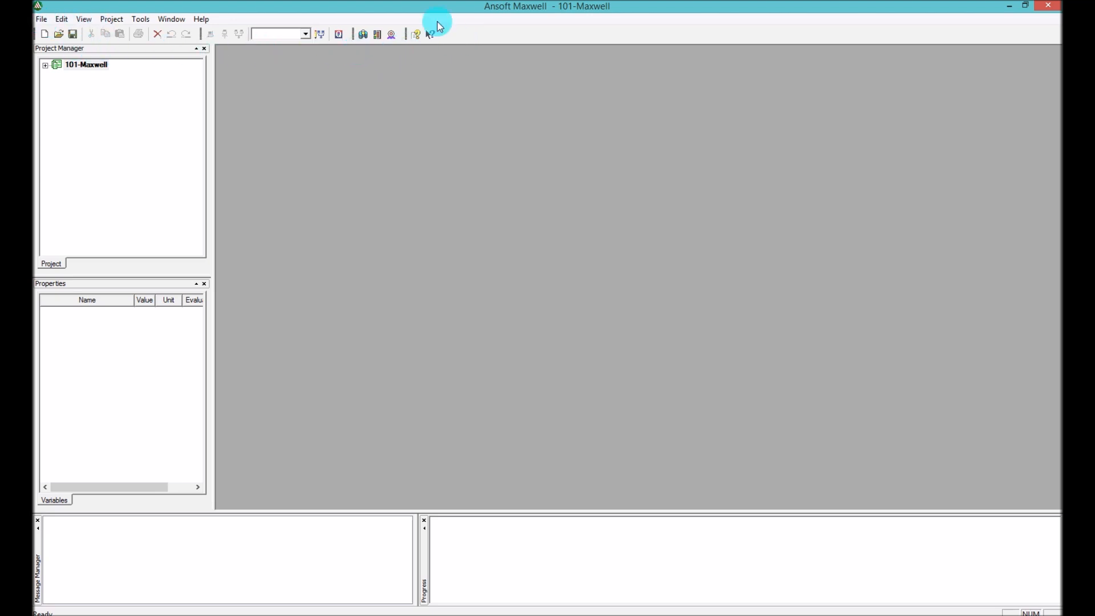
mouse_move(72, 50)
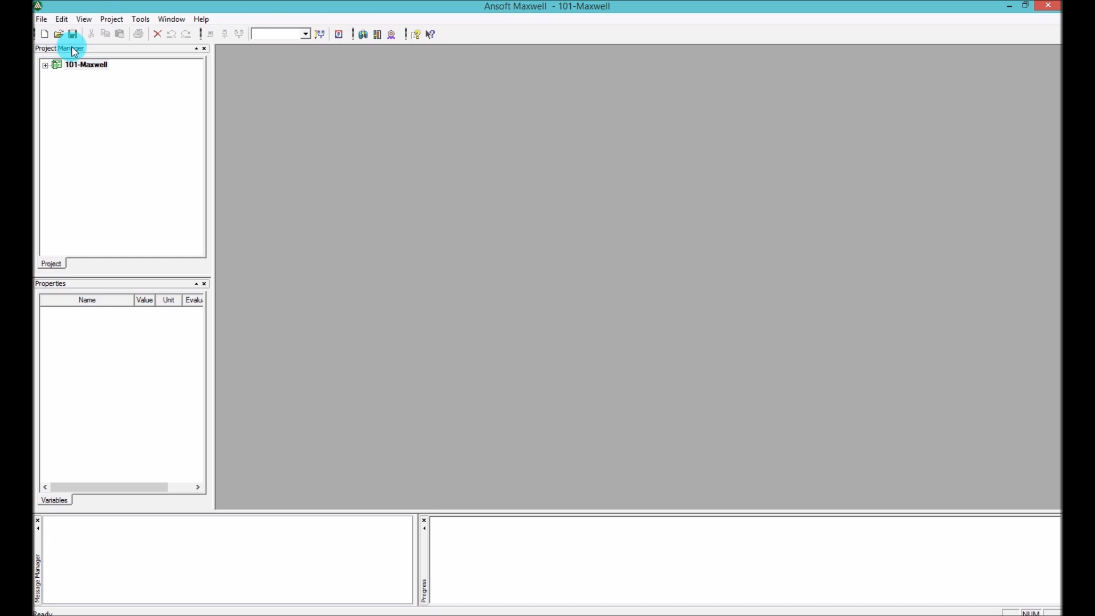
mouse_move(201, 38)
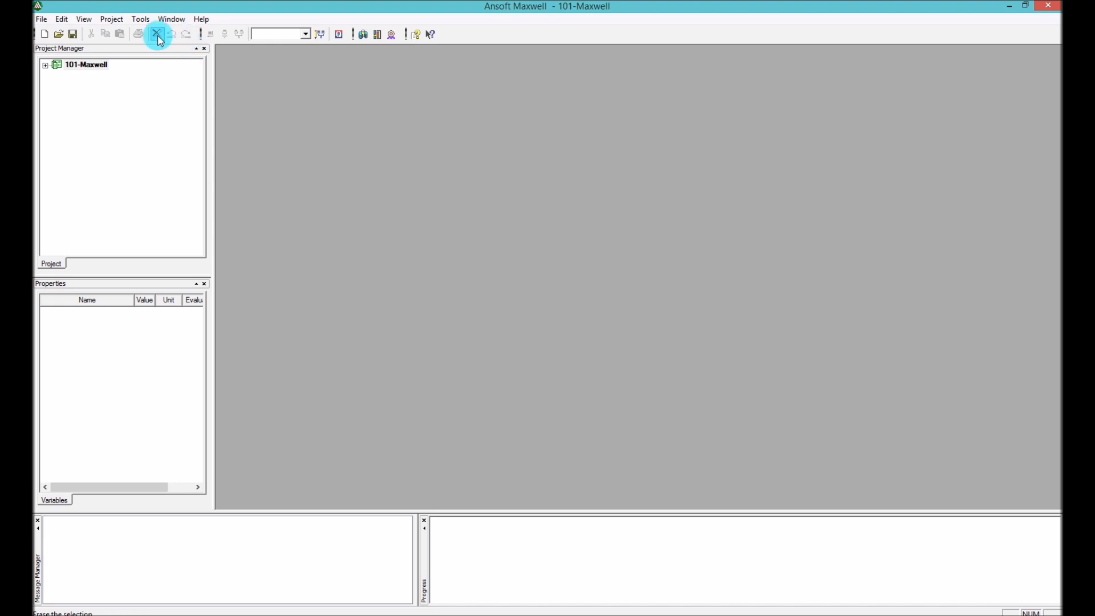
mouse_move(112, 34)
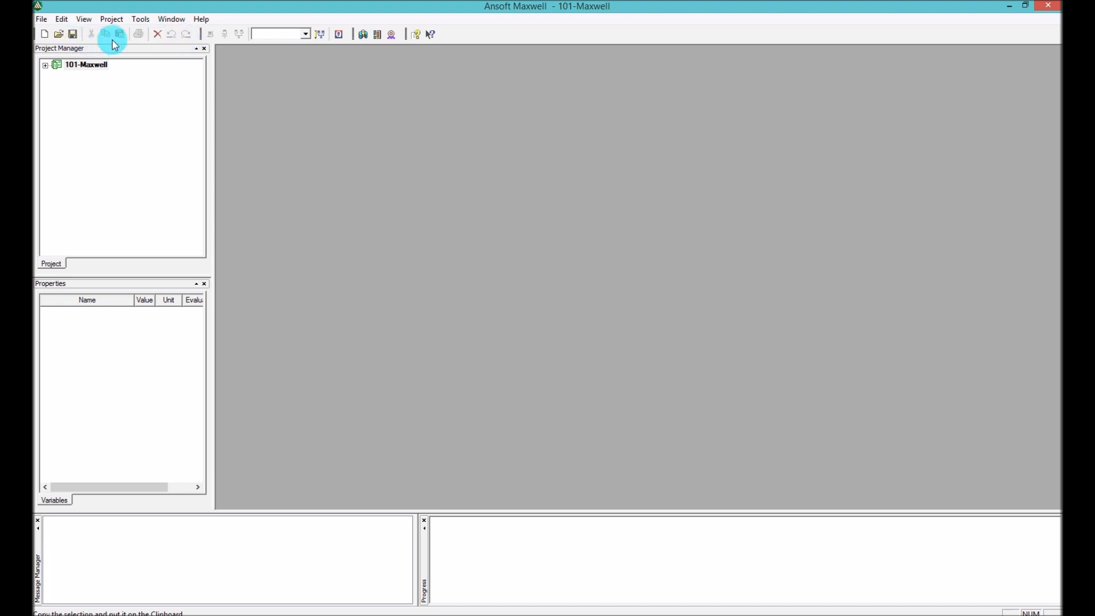
mouse_move(139, 34)
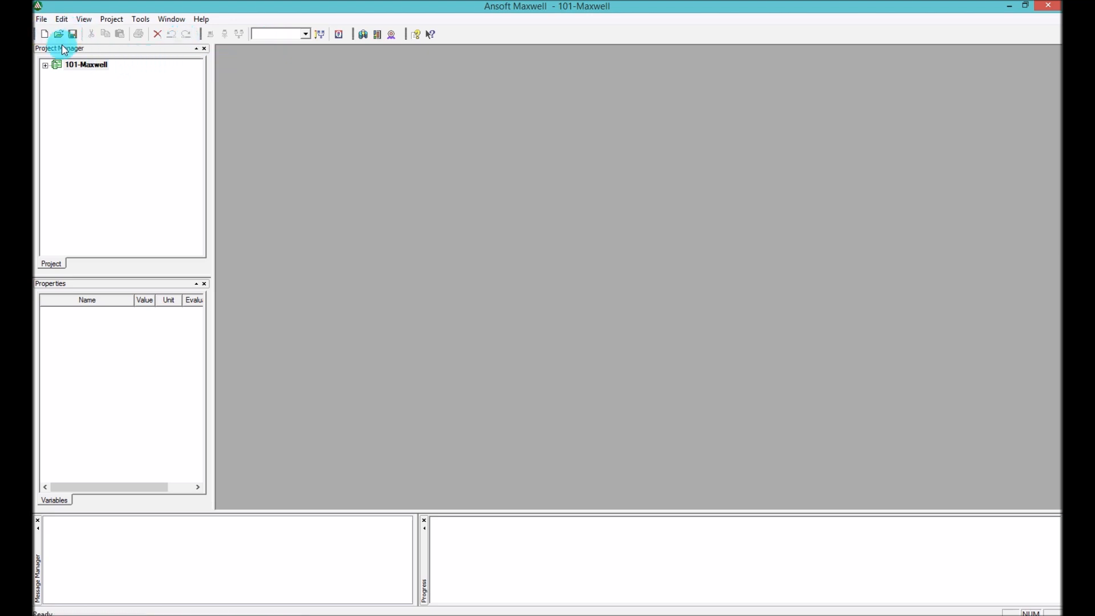
mouse_move(377, 74)
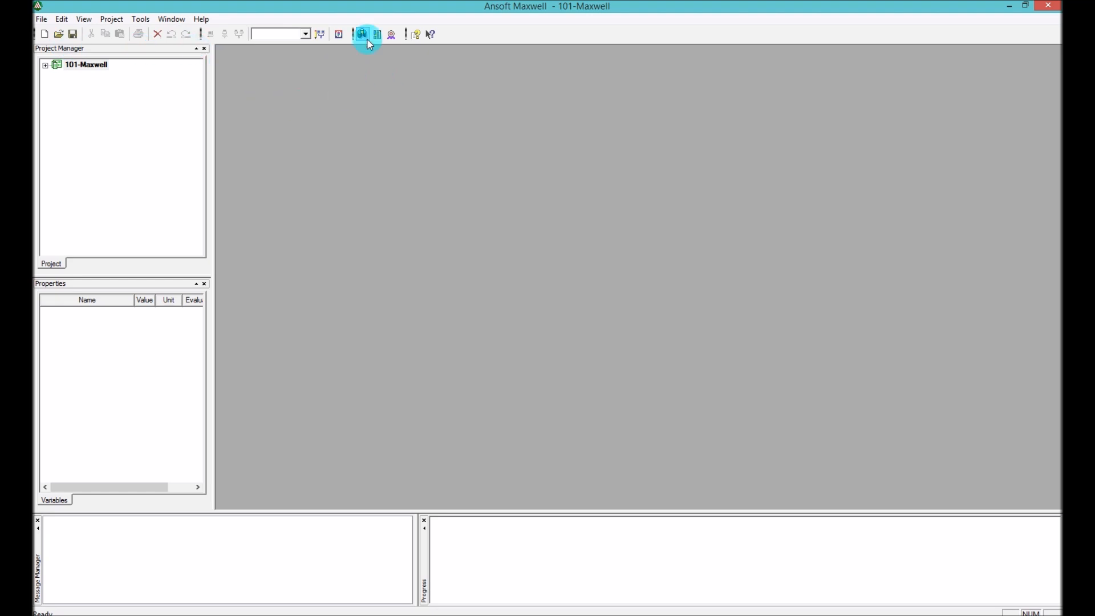
mouse_move(363, 34)
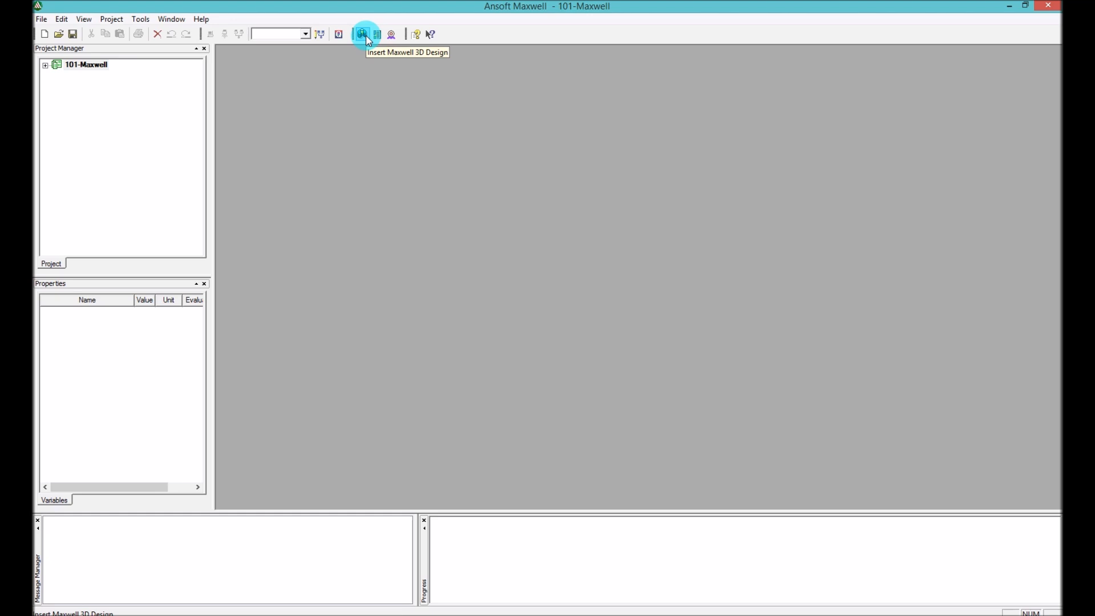
mouse_move(376, 33)
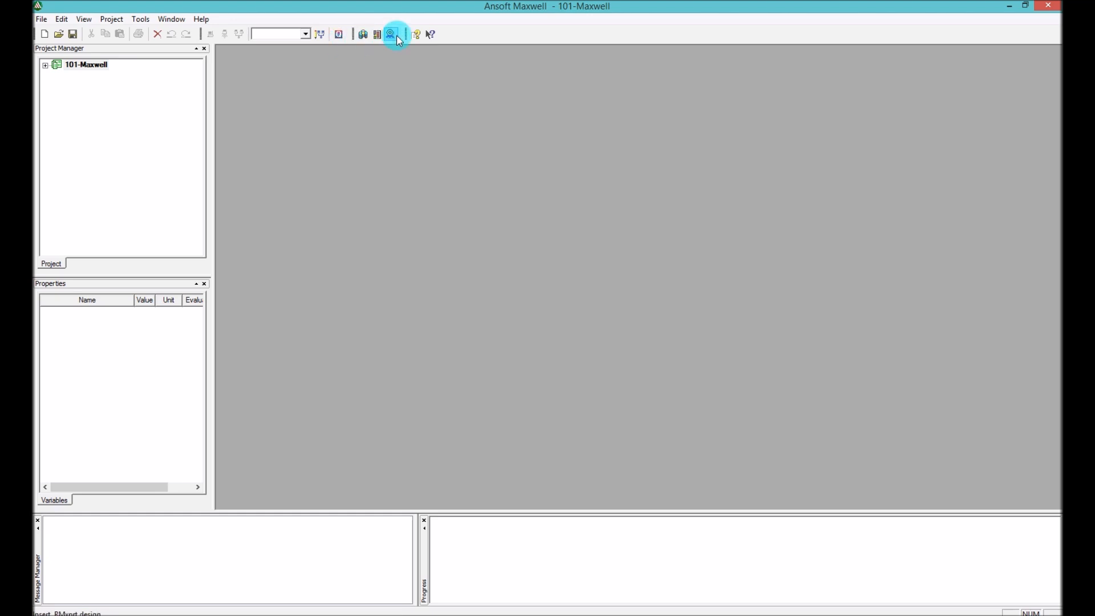
mouse_move(389, 34)
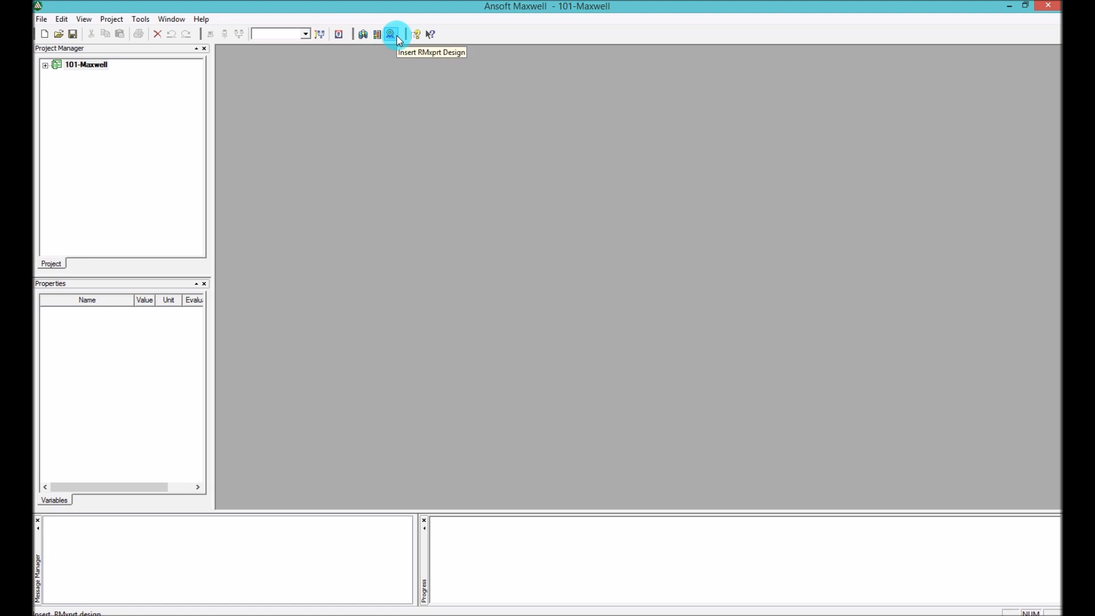